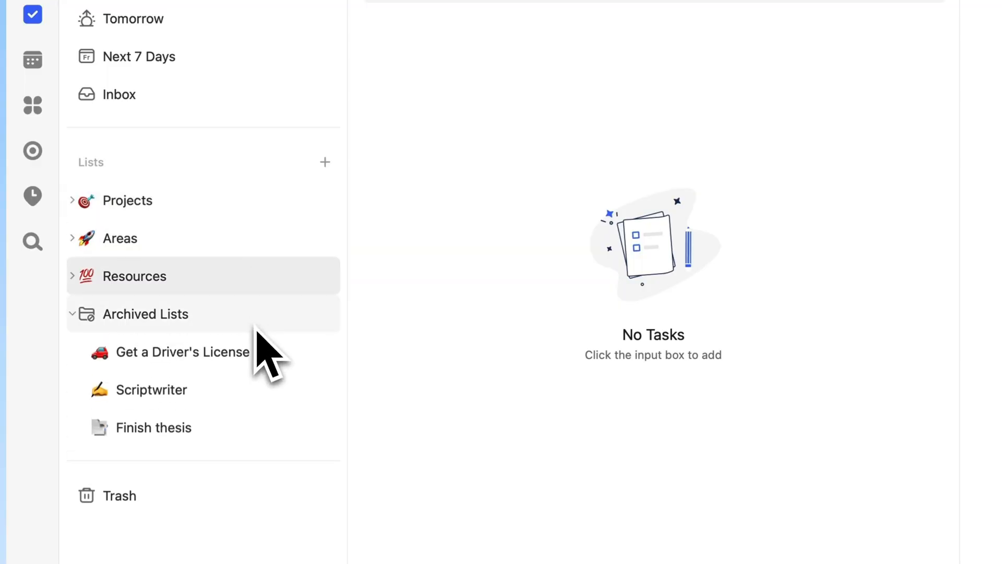
Step: Collapse Archived Lists, open the Inbox, and expand the Projects folder to show its lists
{"action": "left_click", "coordinate": [145, 314]}
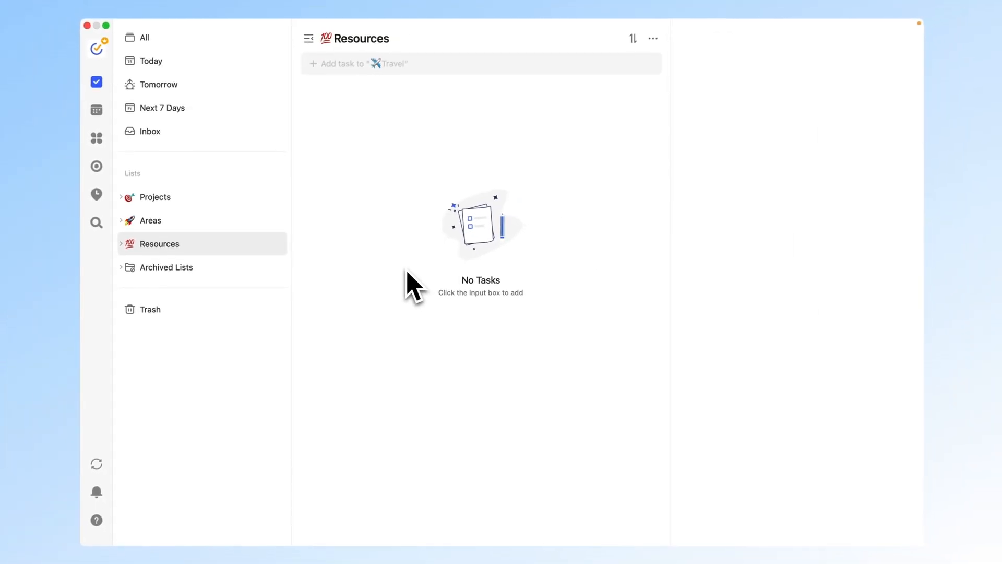
{"action": "left_click", "coordinate": [150, 131]}
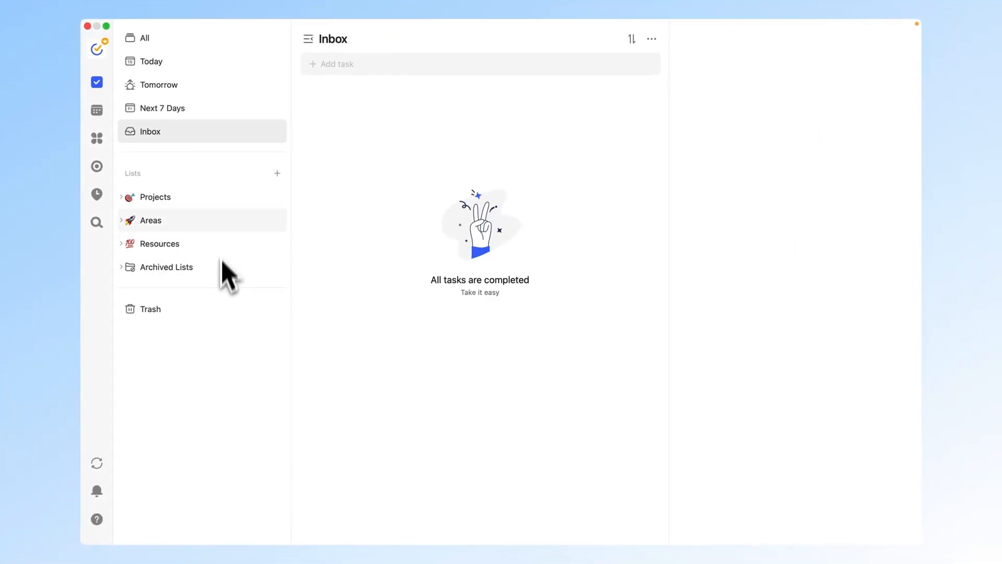
{"action": "mouse_move", "coordinate": [242, 211]}
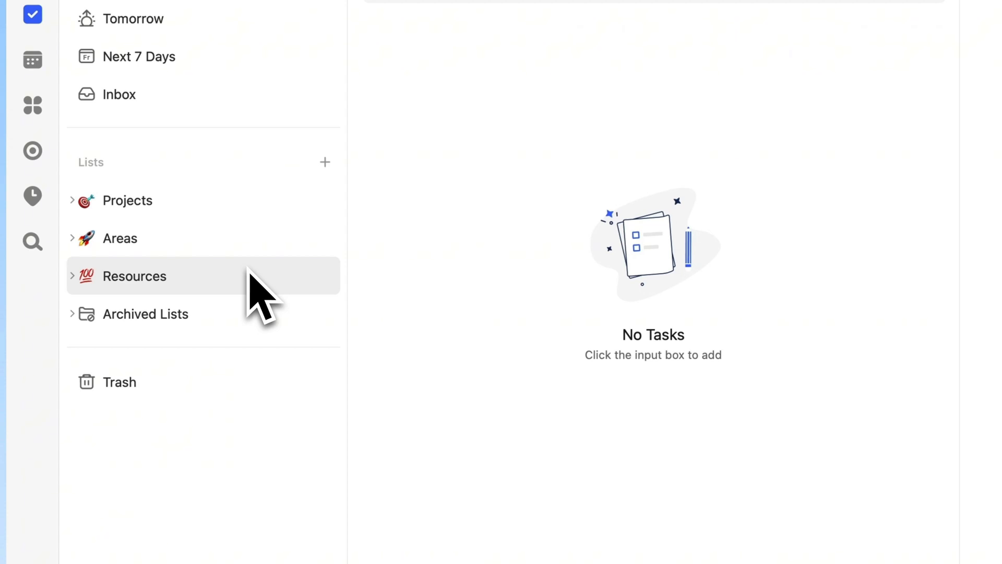
{"action": "left_click", "coordinate": [145, 313]}
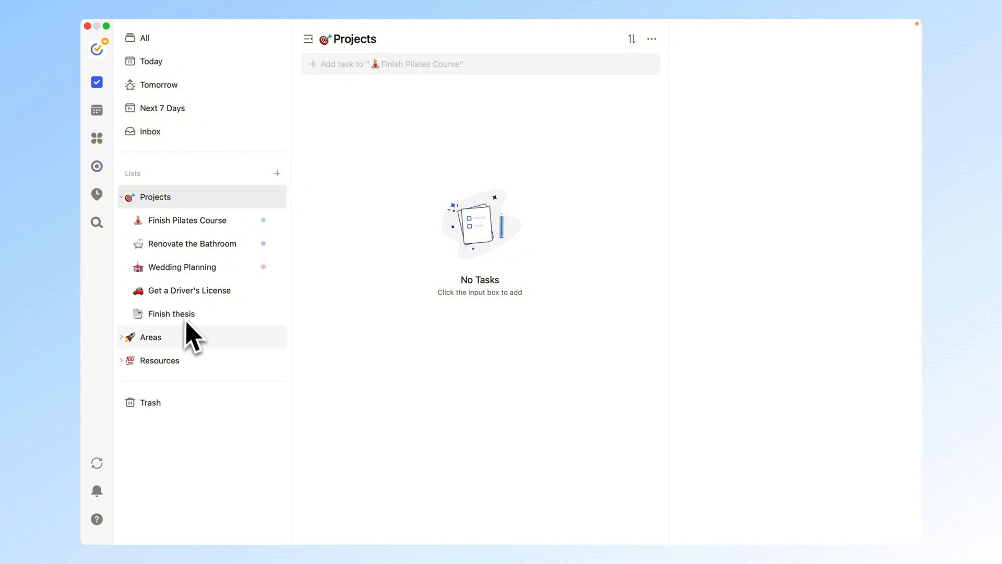
Step: Archive the Get a Driver's License list, confirming the archive prompt
{"action": "left_click", "coordinate": [159, 359]}
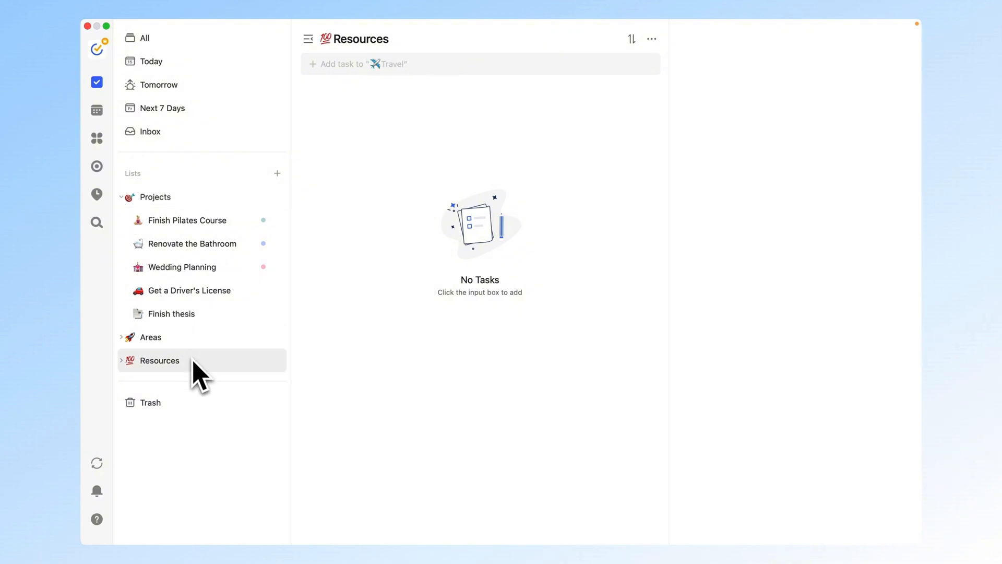
{"action": "right_click", "coordinate": [186, 290]}
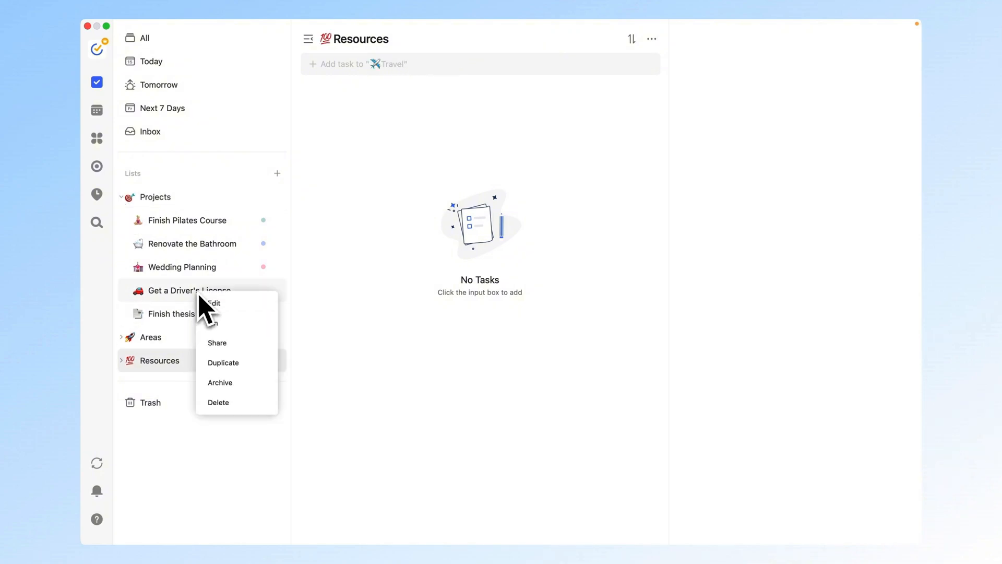
{"action": "left_click", "coordinate": [220, 382]}
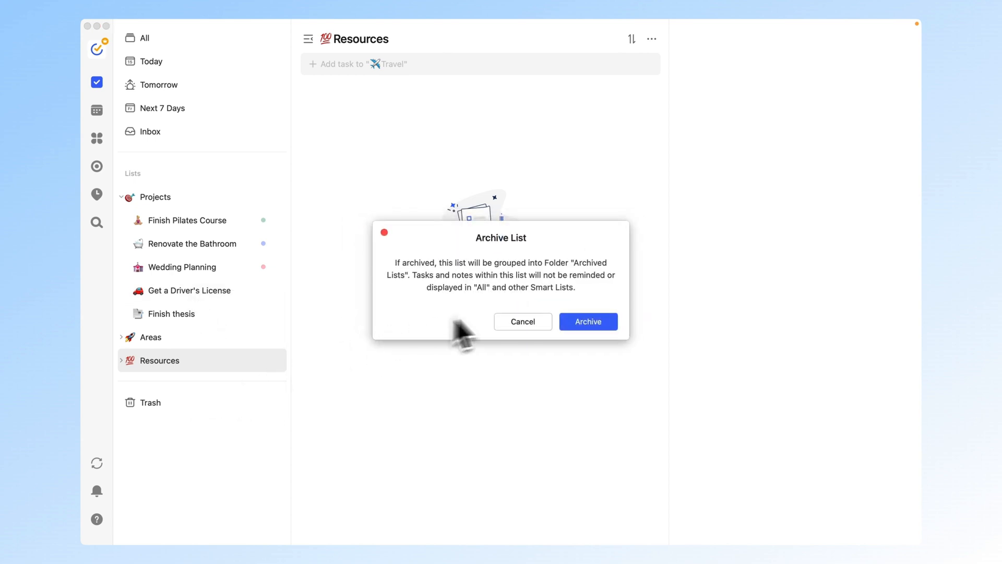
{"action": "left_click", "coordinate": [586, 321]}
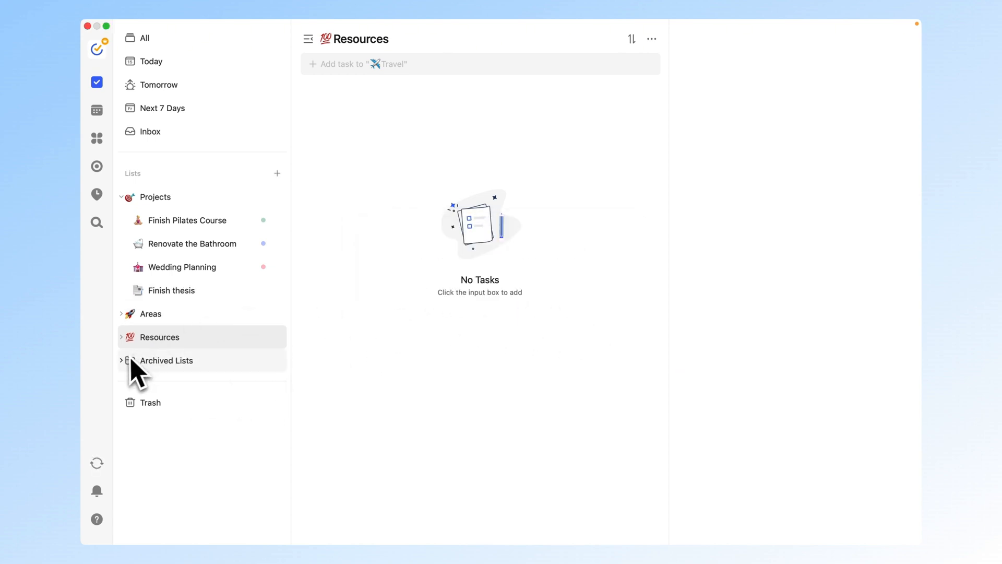
{"action": "mouse_move", "coordinate": [204, 381]}
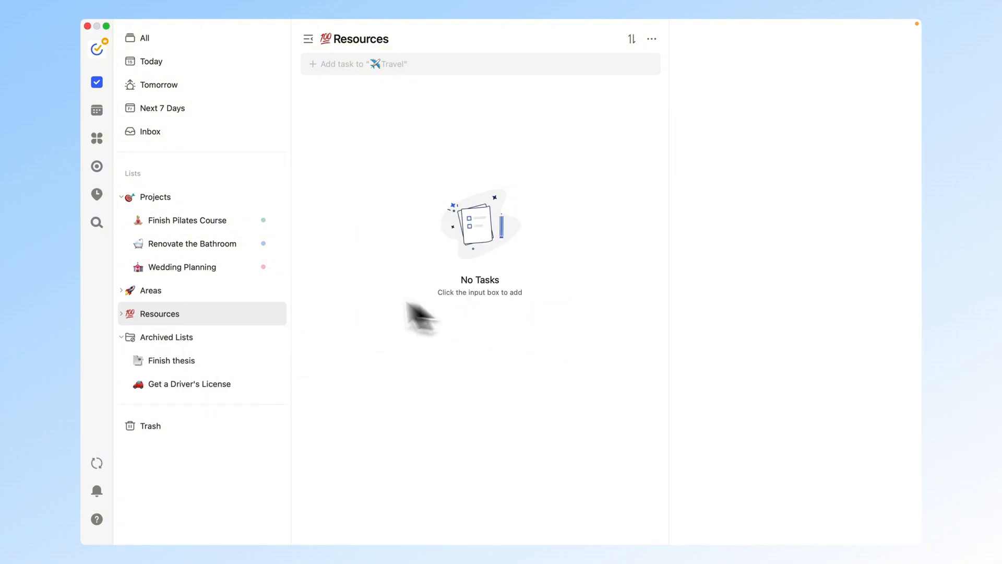
{"action": "mouse_move", "coordinate": [332, 301]}
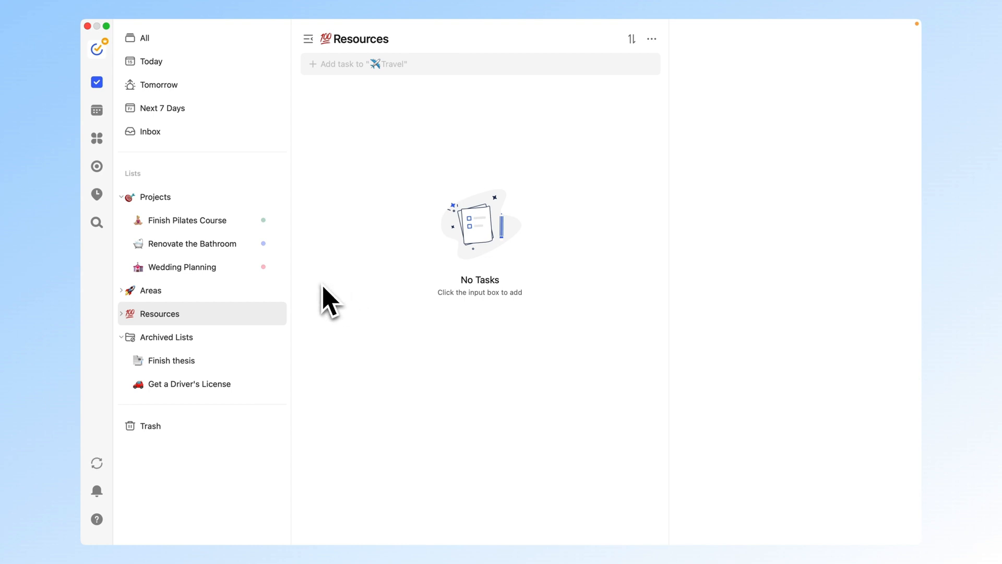
Step: Bring up the Add List form inside the Projects folder, then dismiss it without saving
{"action": "left_click", "coordinate": [155, 197]}
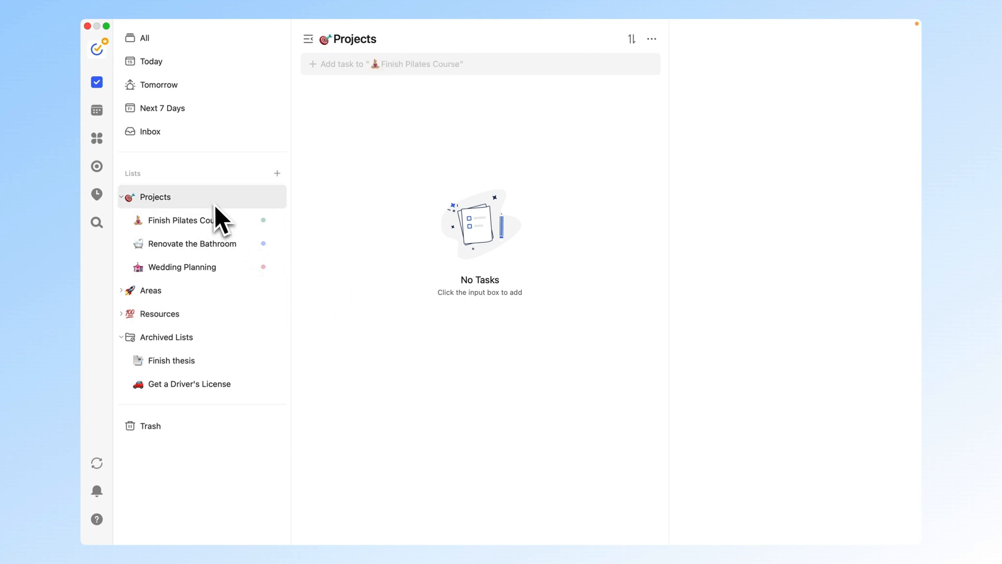
{"action": "right_click", "coordinate": [155, 196]}
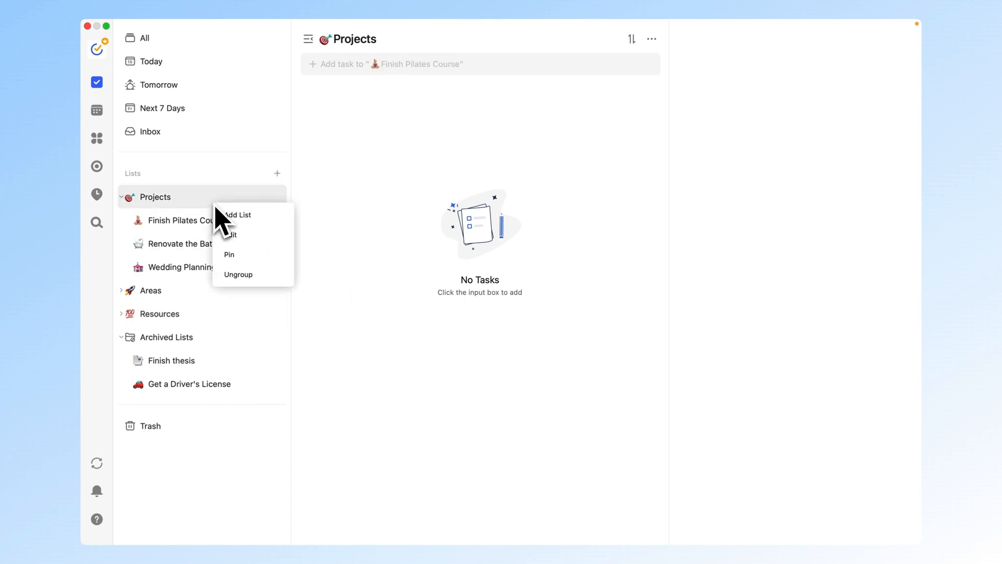
{"action": "left_click", "coordinate": [237, 215]}
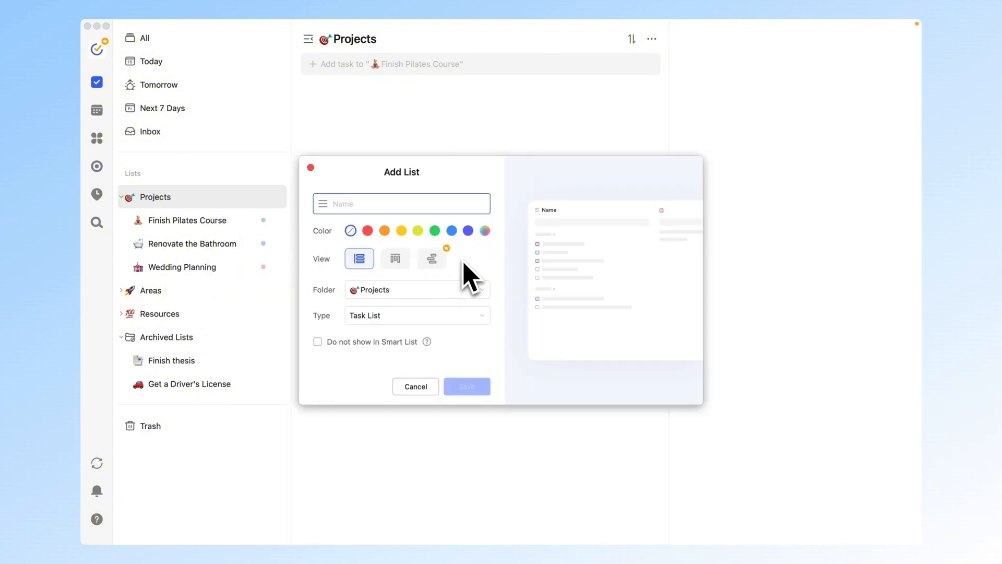
{"action": "left_click", "coordinate": [324, 203]}
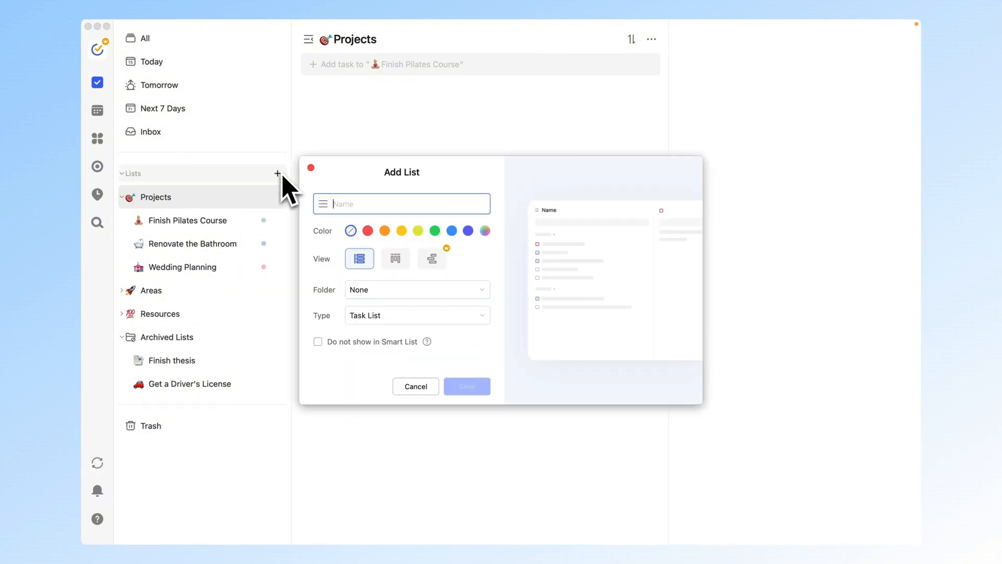
{"action": "left_click", "coordinate": [466, 387]}
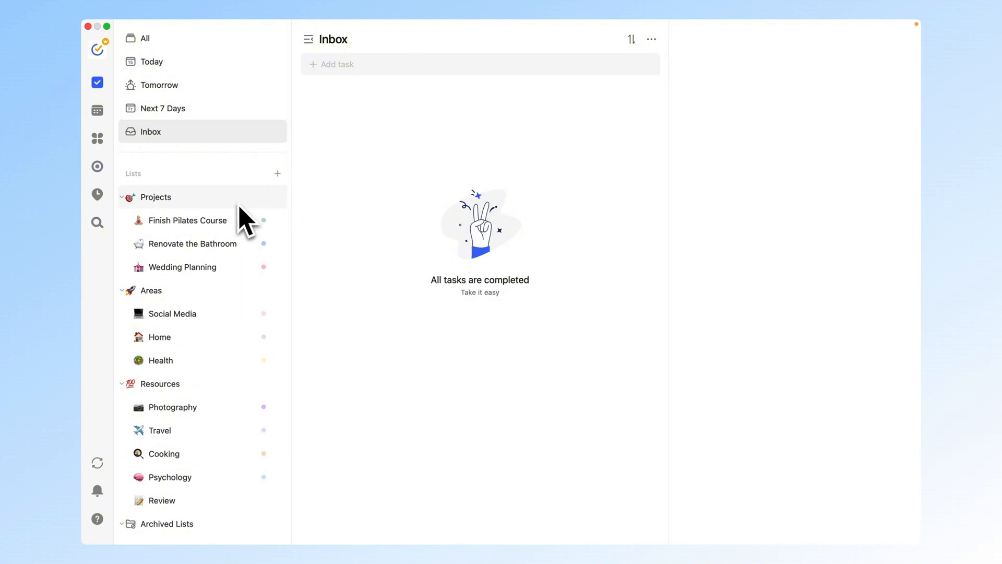
{"action": "mouse_move", "coordinate": [227, 294]}
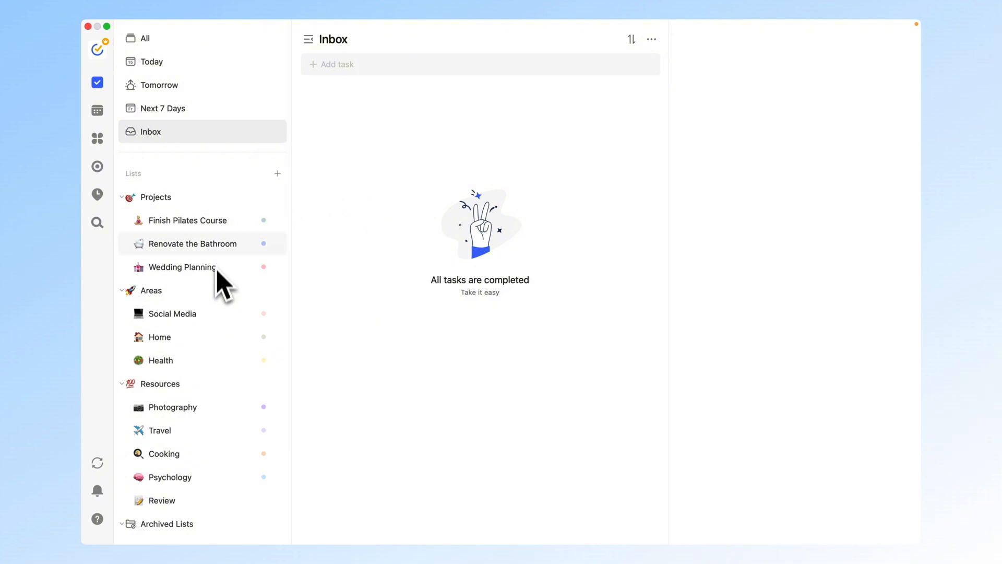
Step: Open Renovate the Bathroom and schedule Set a Budget for tomorrow, Nov 16
{"action": "left_click", "coordinate": [191, 244]}
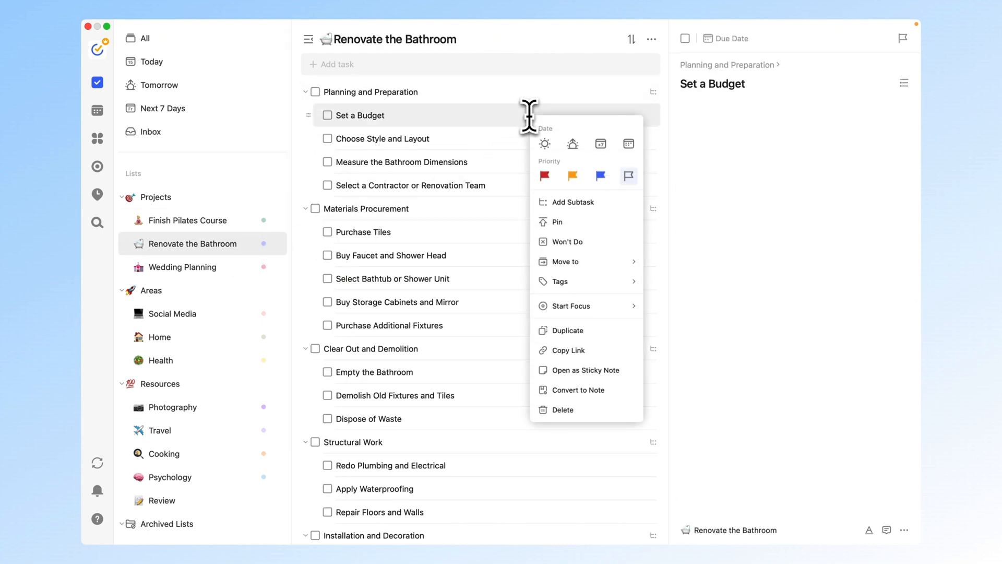
{"action": "left_click", "coordinate": [572, 143]}
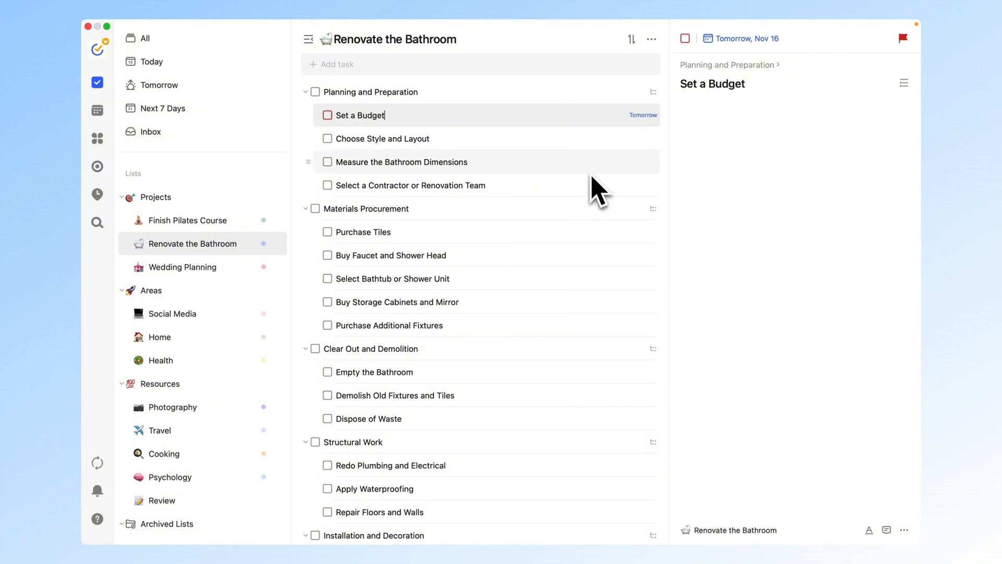
{"action": "mouse_move", "coordinate": [566, 134]}
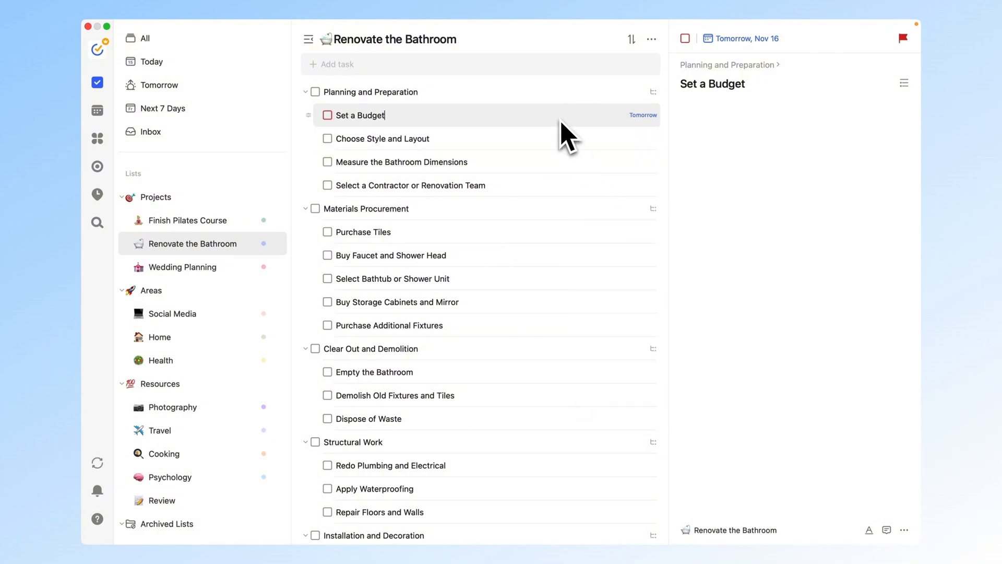
Step: Open the Home list and the Plan the bathroom renovation task with its seven phase sections
{"action": "left_click", "coordinate": [159, 336]}
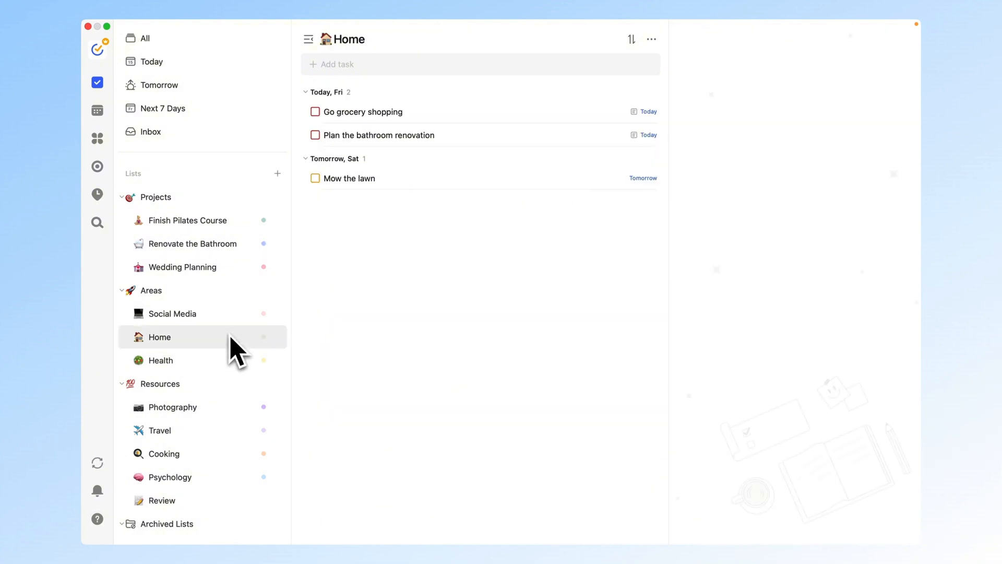
{"action": "left_click", "coordinate": [379, 135]}
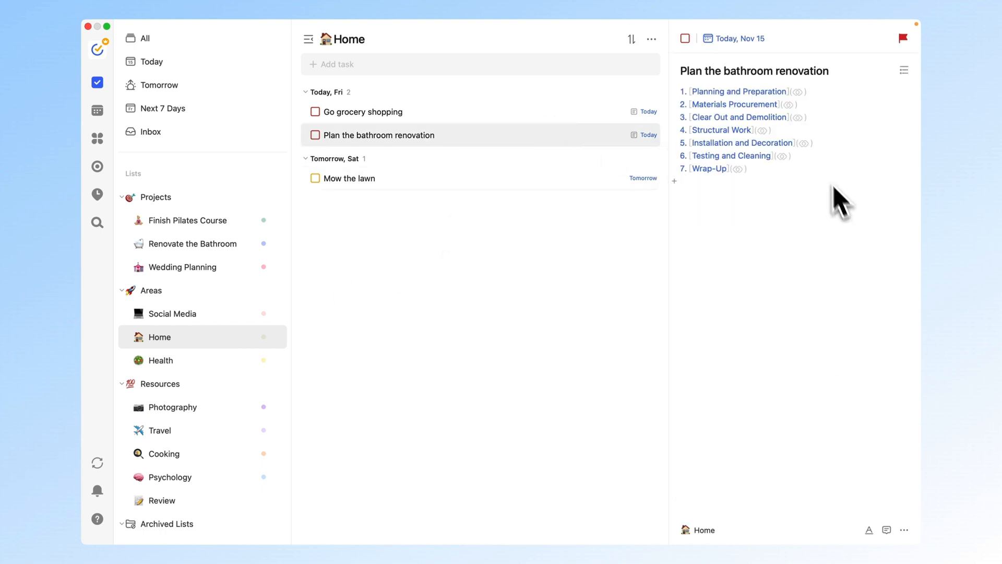
{"action": "mouse_move", "coordinate": [744, 176]}
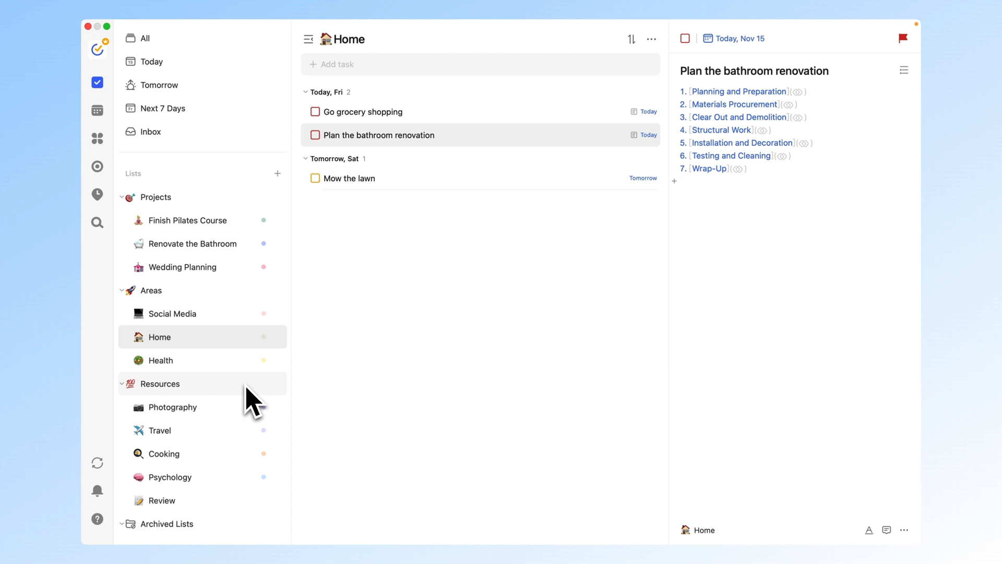
Step: Review the Photography list's settings without saving, then open the Exposure Settings note
{"action": "left_click", "coordinate": [172, 408]}
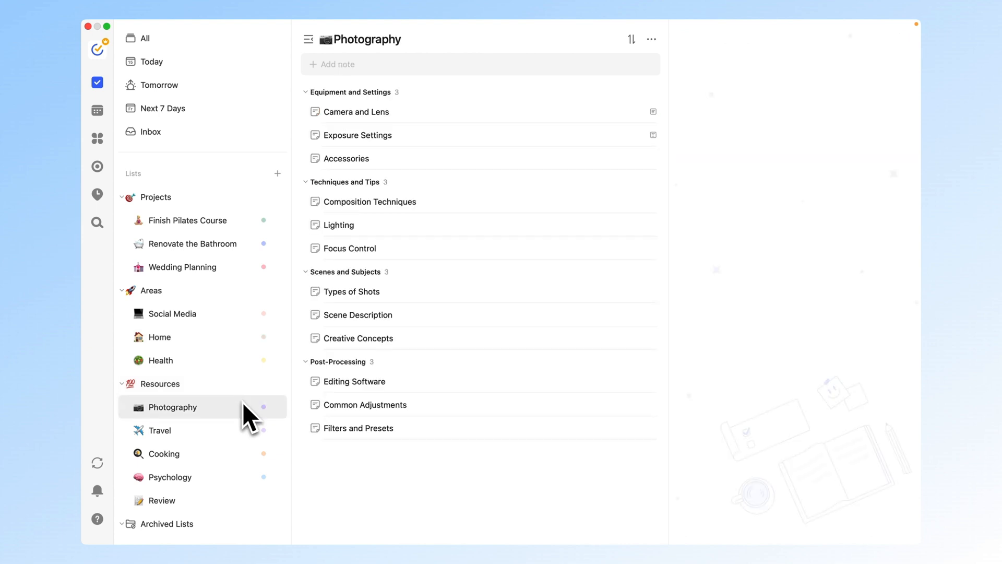
{"action": "right_click", "coordinate": [171, 408]}
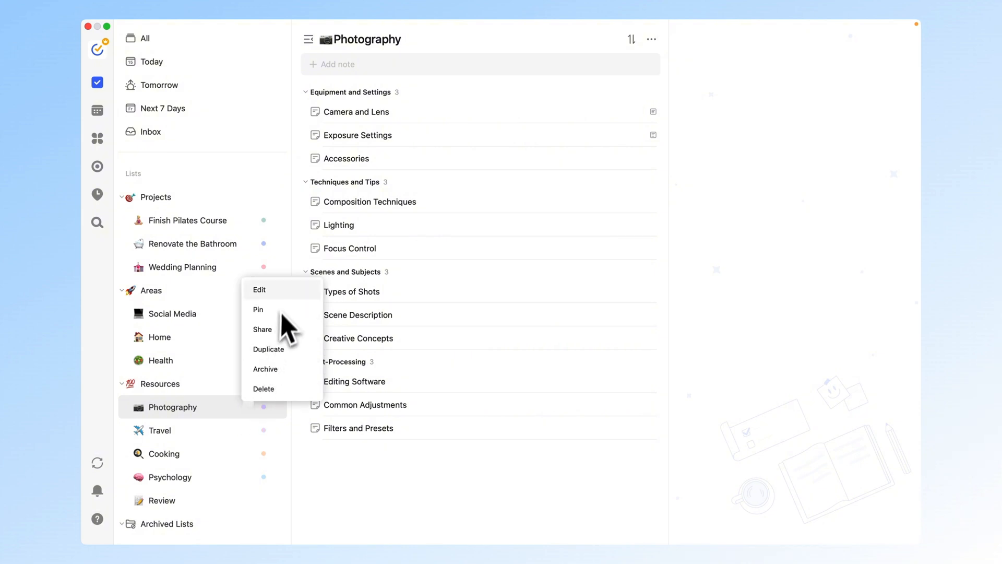
{"action": "left_click", "coordinate": [259, 290]}
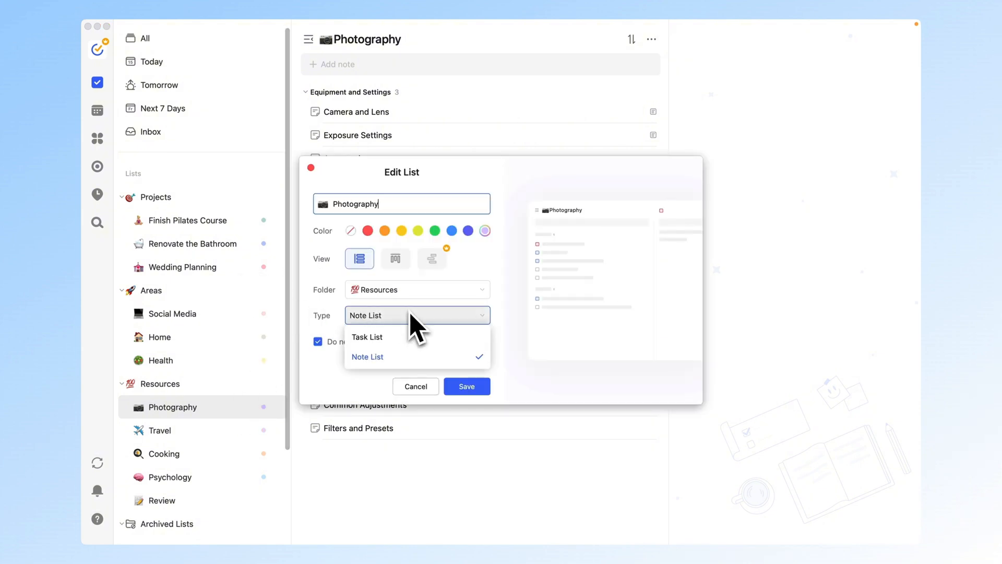
{"action": "left_click", "coordinate": [416, 387]}
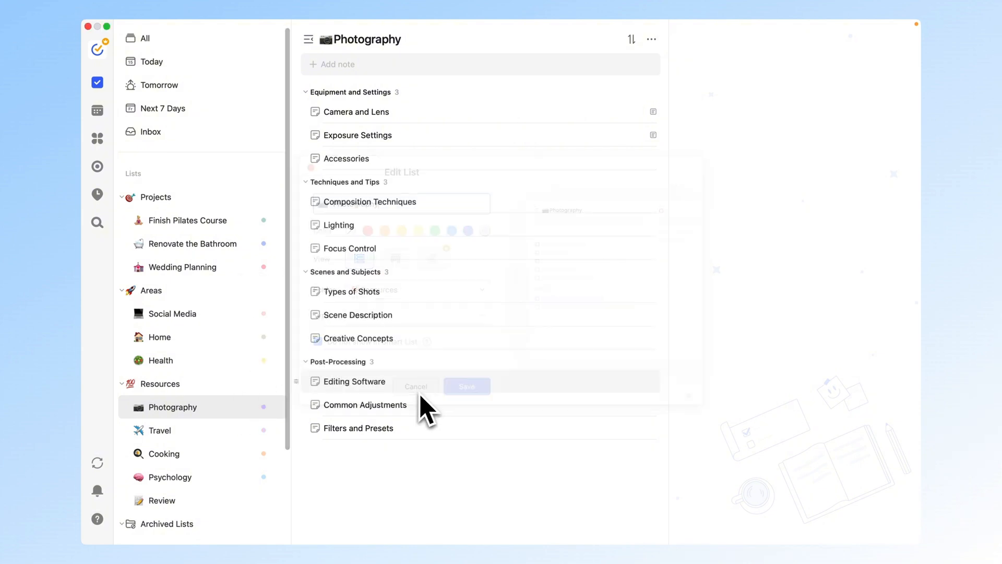
{"action": "left_click", "coordinate": [359, 135]}
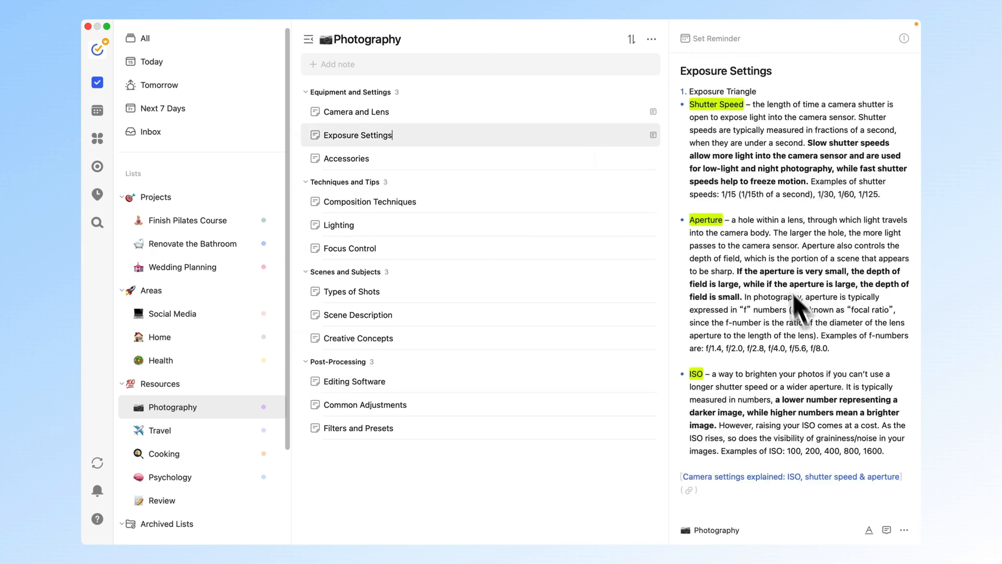
{"action": "mouse_move", "coordinate": [831, 496]}
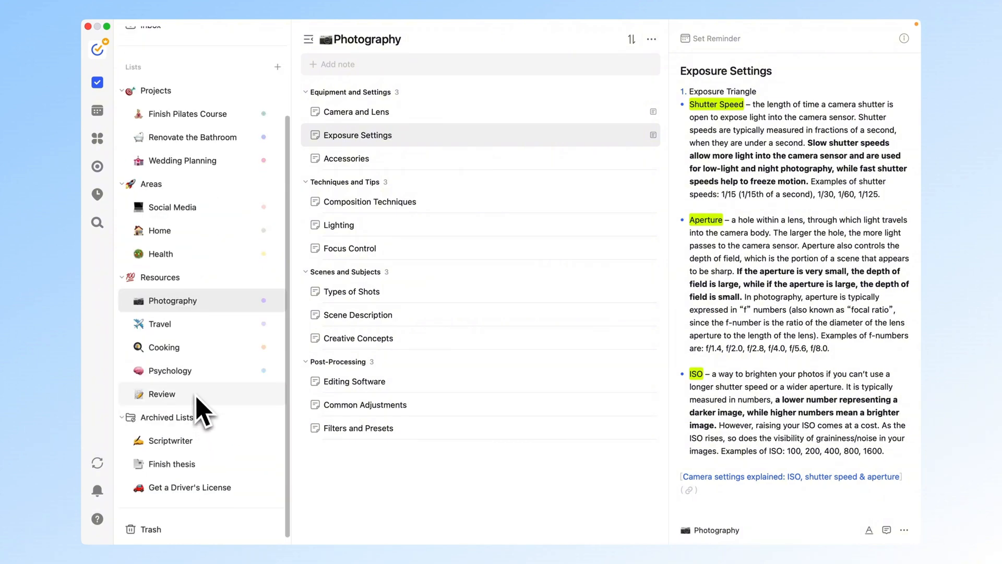
Step: Add a Daily review note to the Review list, then reopen Photography's Exposure Settings note
{"action": "left_click", "coordinate": [162, 393]}
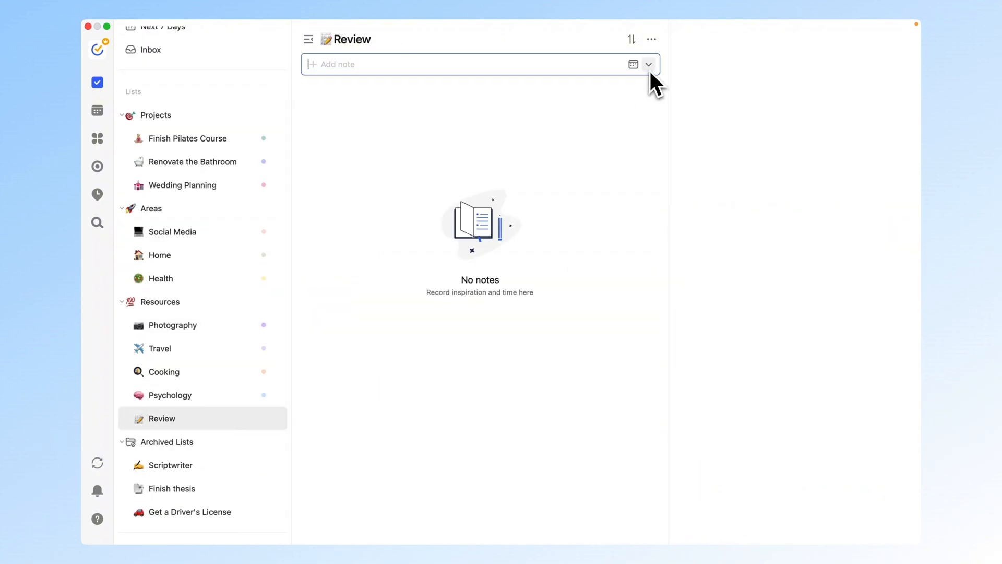
{"action": "left_click", "coordinate": [647, 63]}
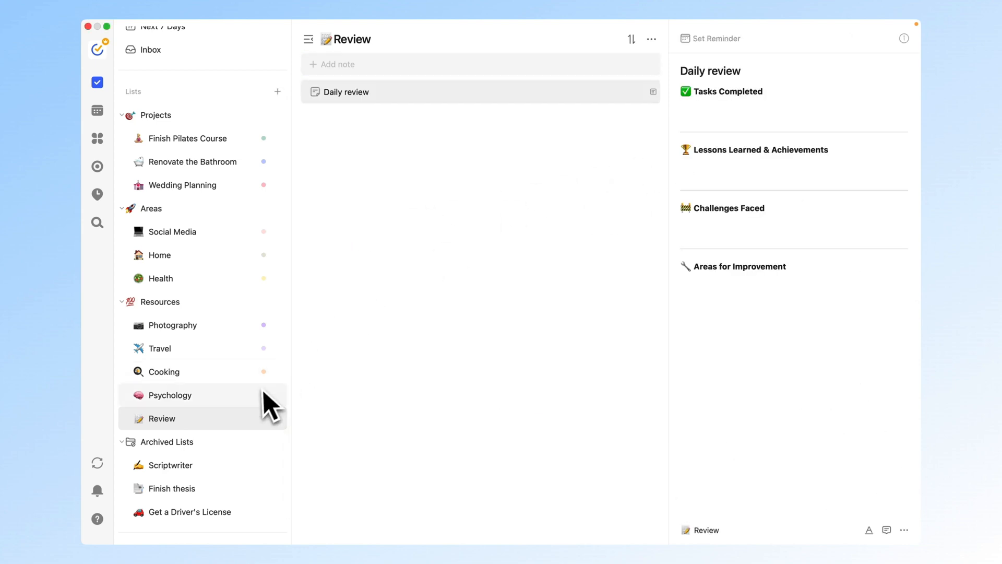
{"action": "left_click", "coordinate": [172, 325]}
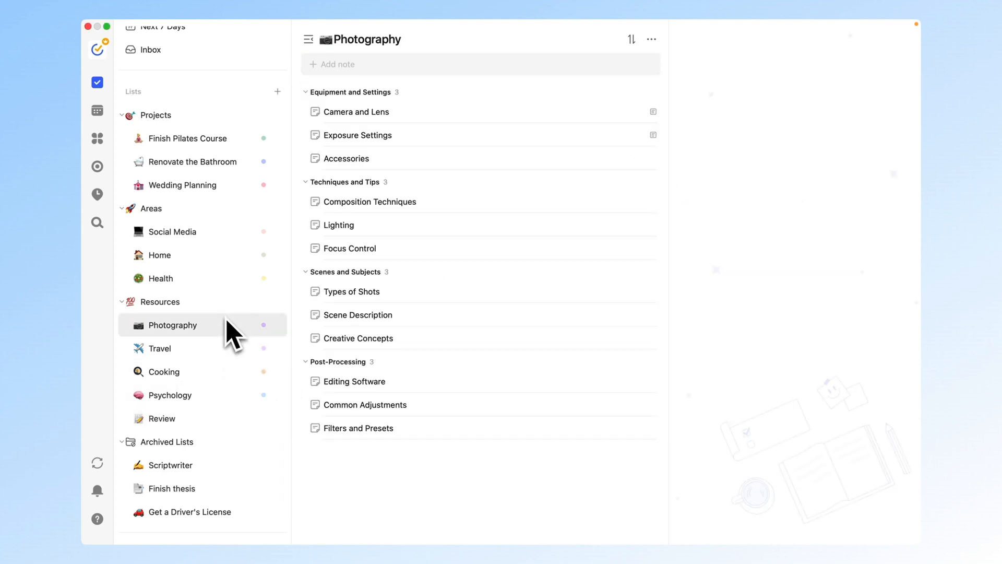
{"action": "left_click", "coordinate": [358, 135]}
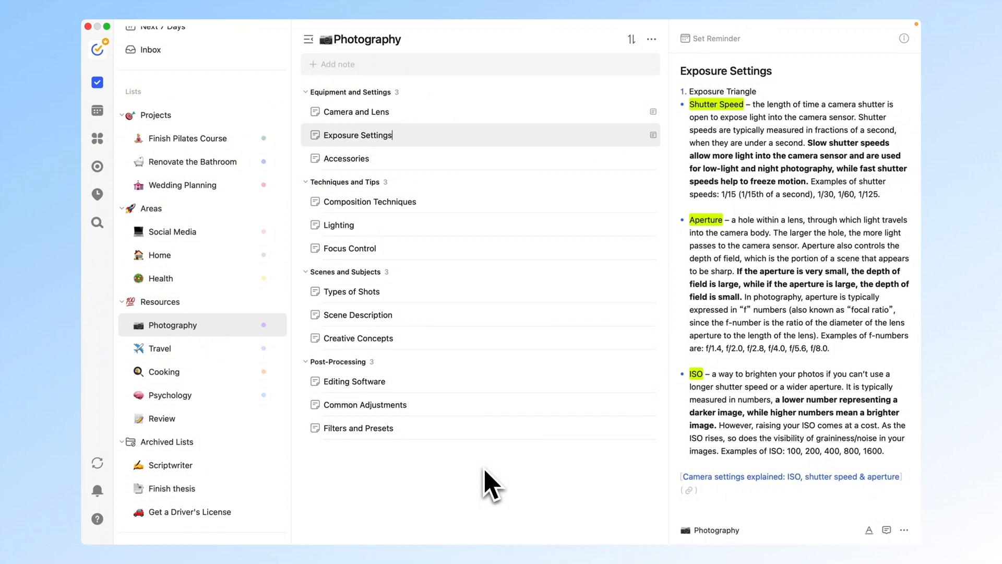
{"action": "mouse_move", "coordinate": [265, 285]}
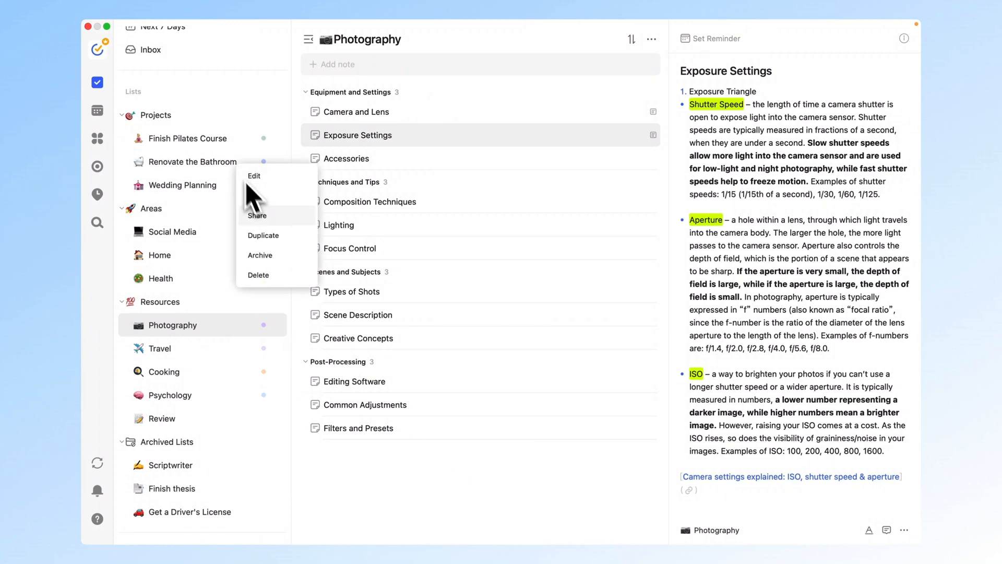
Step: Archive the Renovate the Bathroom list, confirming the prompt
{"action": "left_click", "coordinate": [260, 255]}
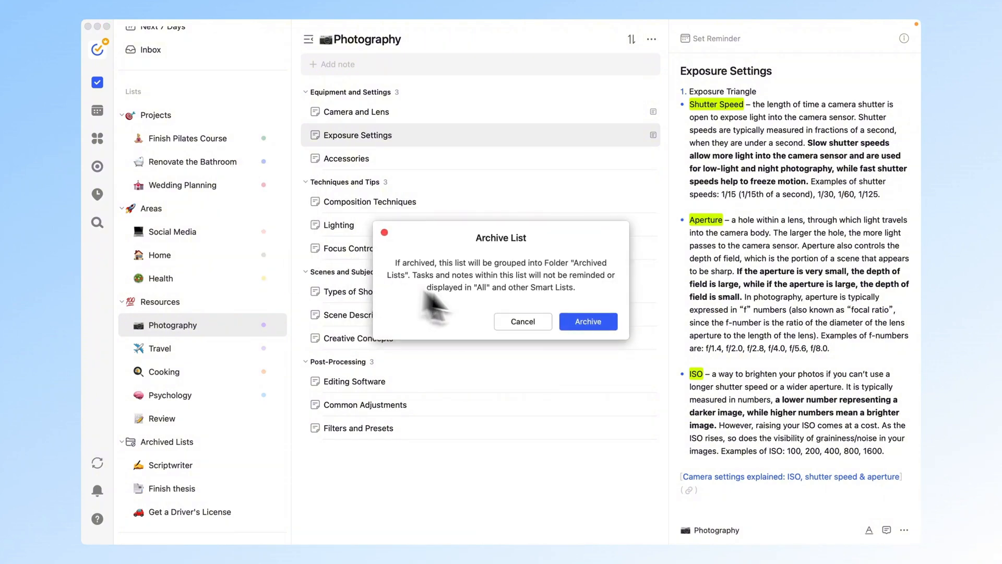
{"action": "left_click", "coordinate": [587, 321]}
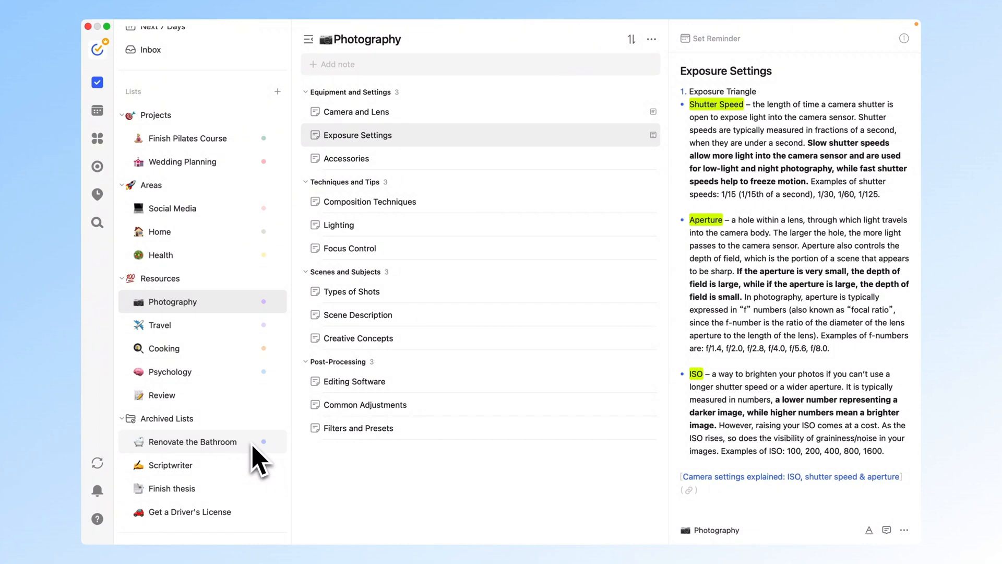
{"action": "left_click", "coordinate": [357, 135]}
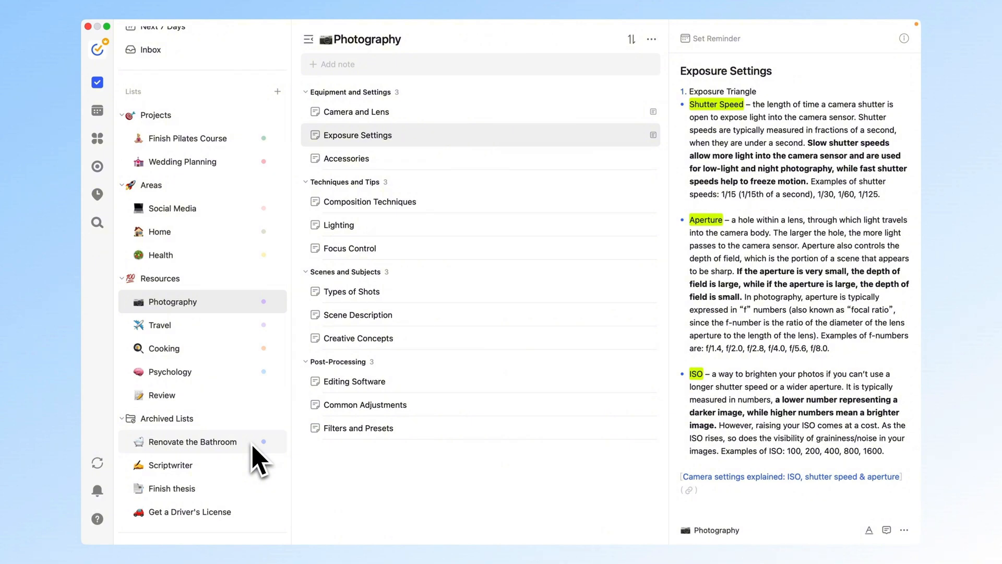
Step: Unarchive Renovate the Bathroom back into Projects and open its task list
{"action": "right_click", "coordinate": [192, 441]}
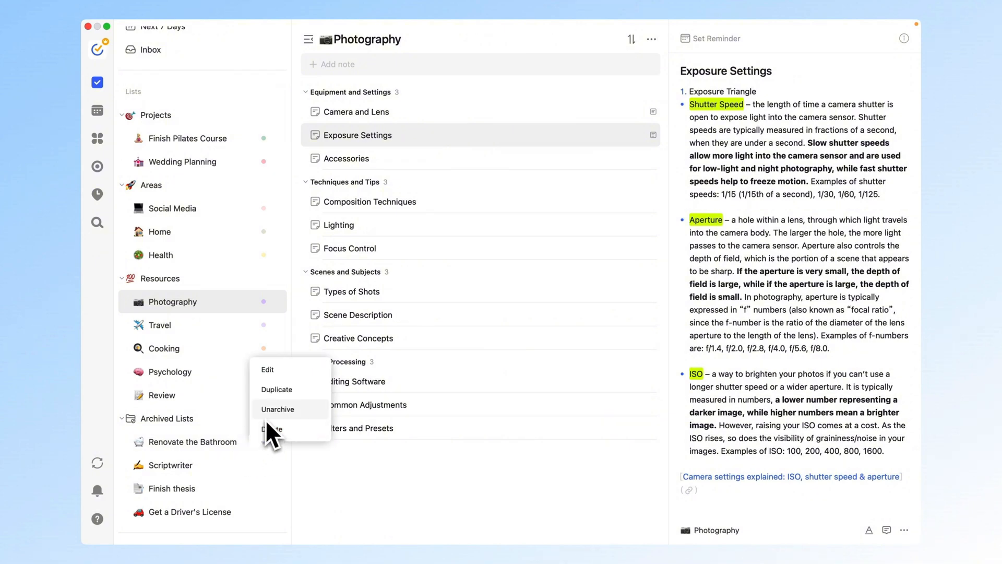
{"action": "left_click", "coordinate": [279, 409]}
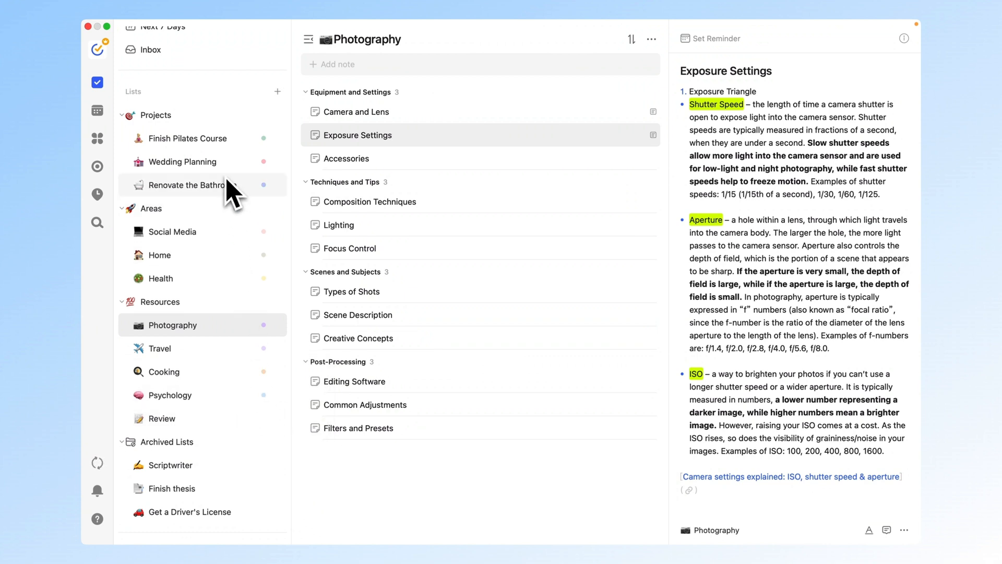
{"action": "left_click", "coordinate": [188, 185]}
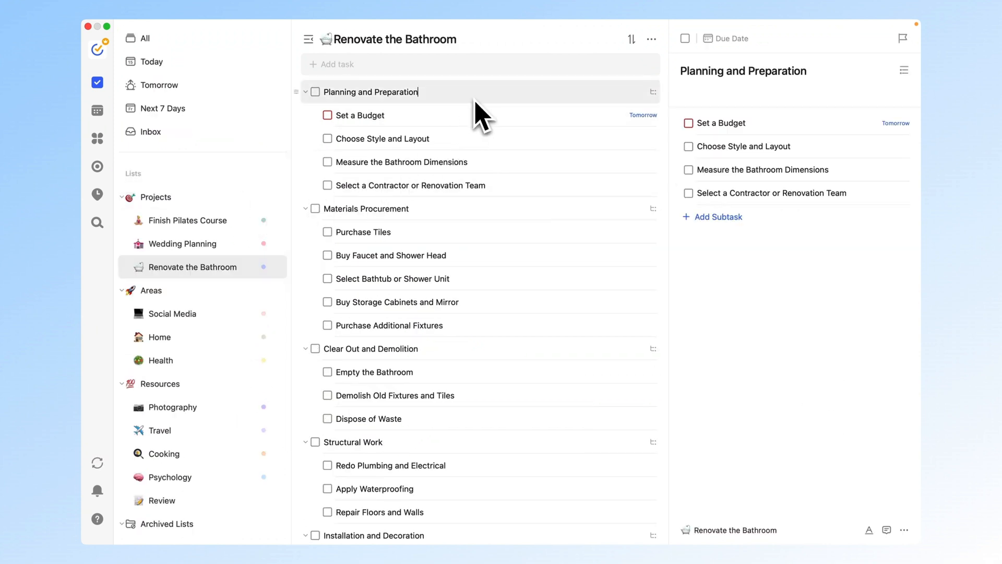